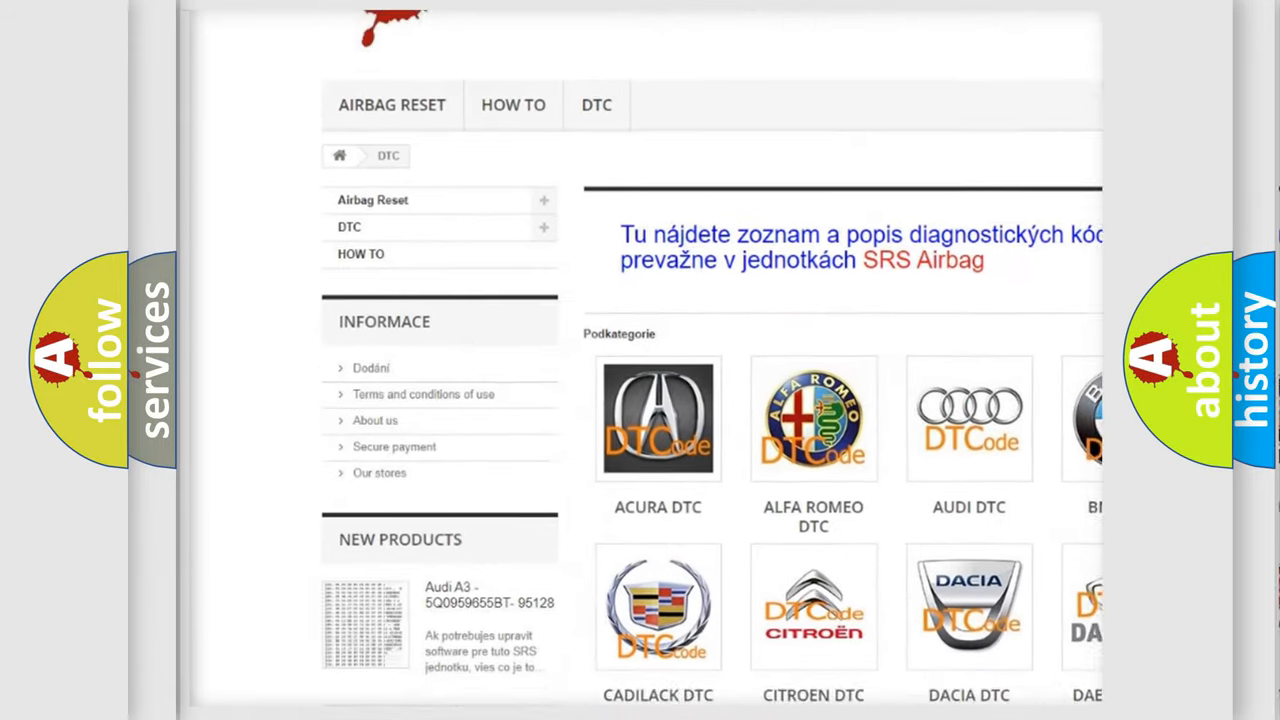
scroll("down", 3)
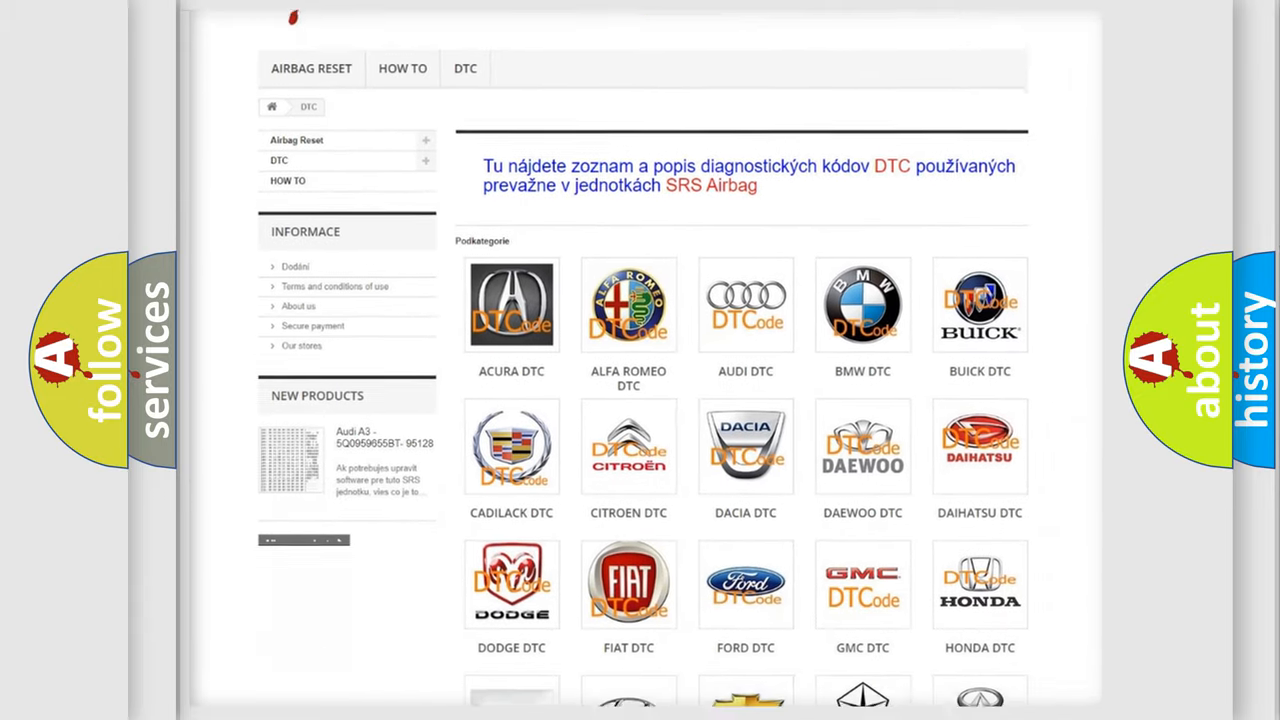
scroll("down", 3)
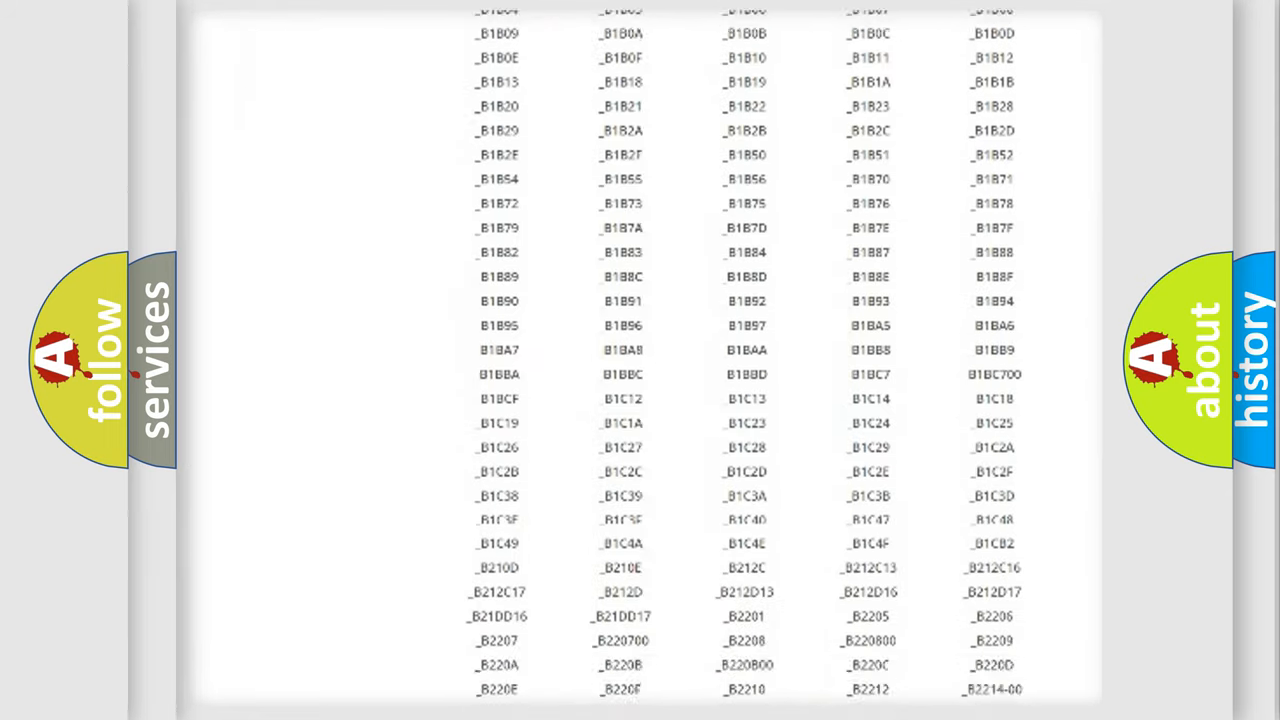
scroll("down", 3)
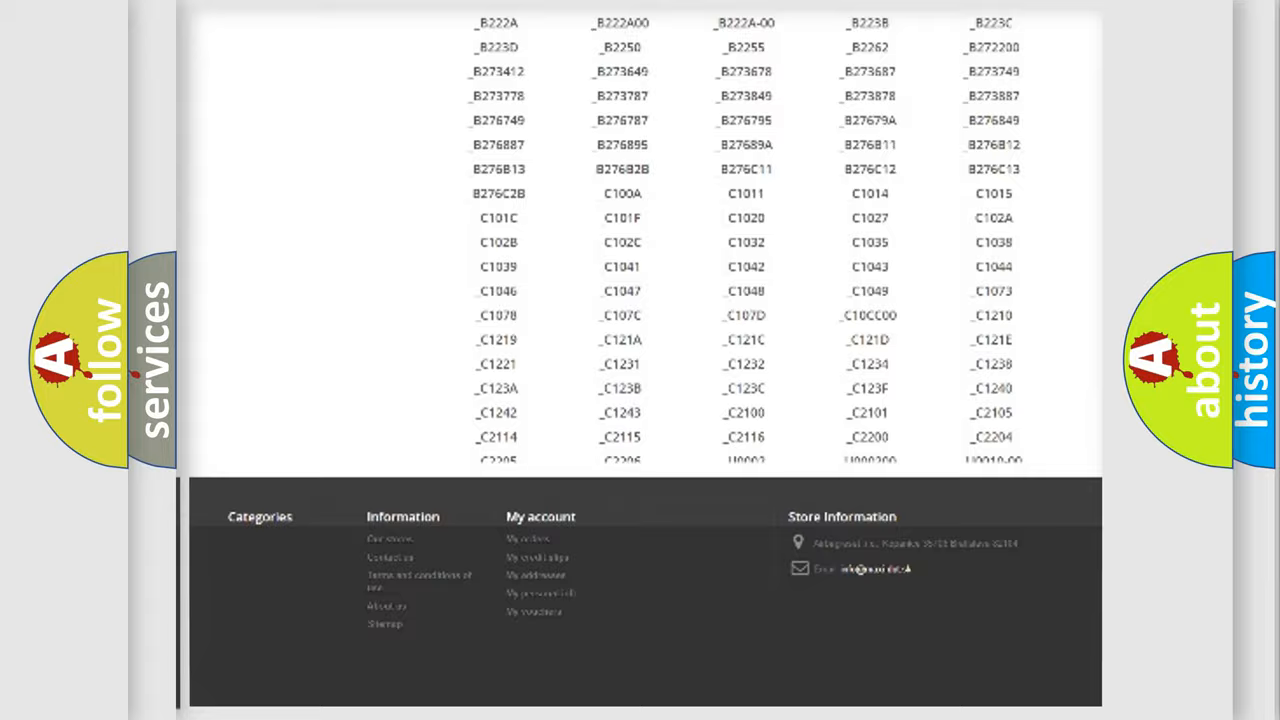